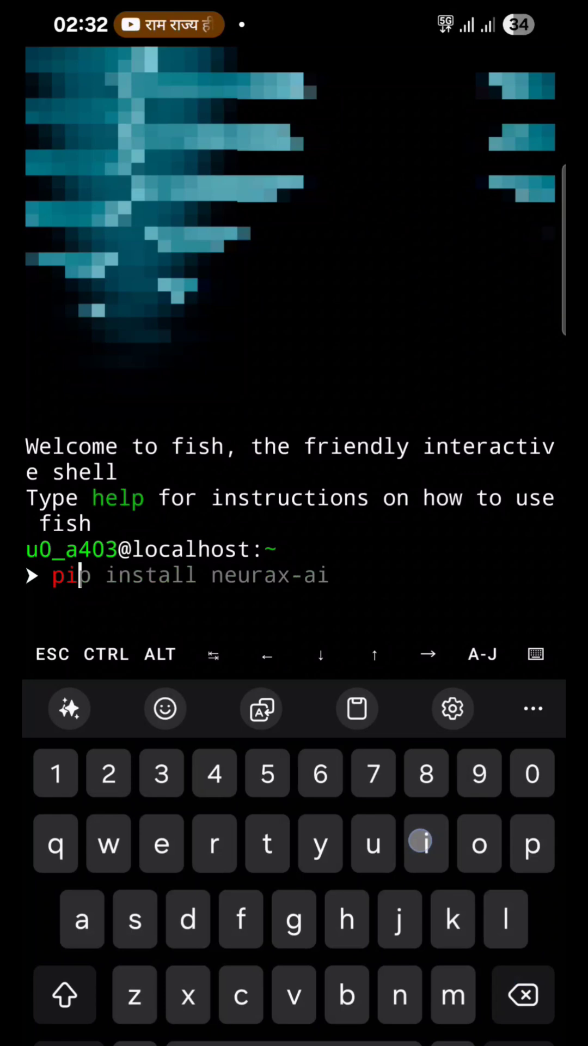
# Run the pip install for neurax-ai and launch neurax --config to start the bot
pyautogui.press('Return')
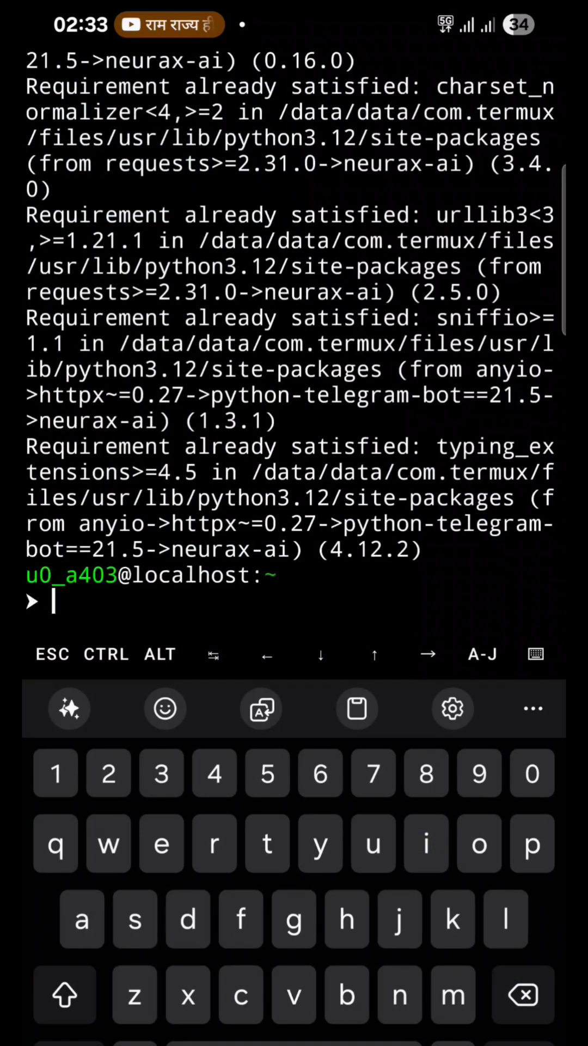
pyautogui.write('neurax --config')
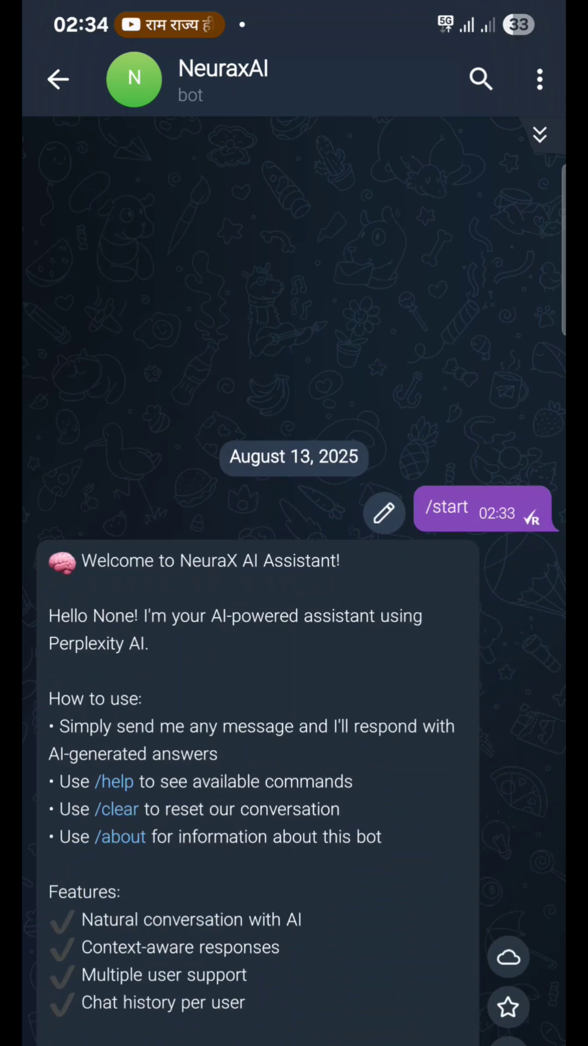
# Send the bot 'Who is the founder of signal ?' and read its answer
pyautogui.click(114, 781)
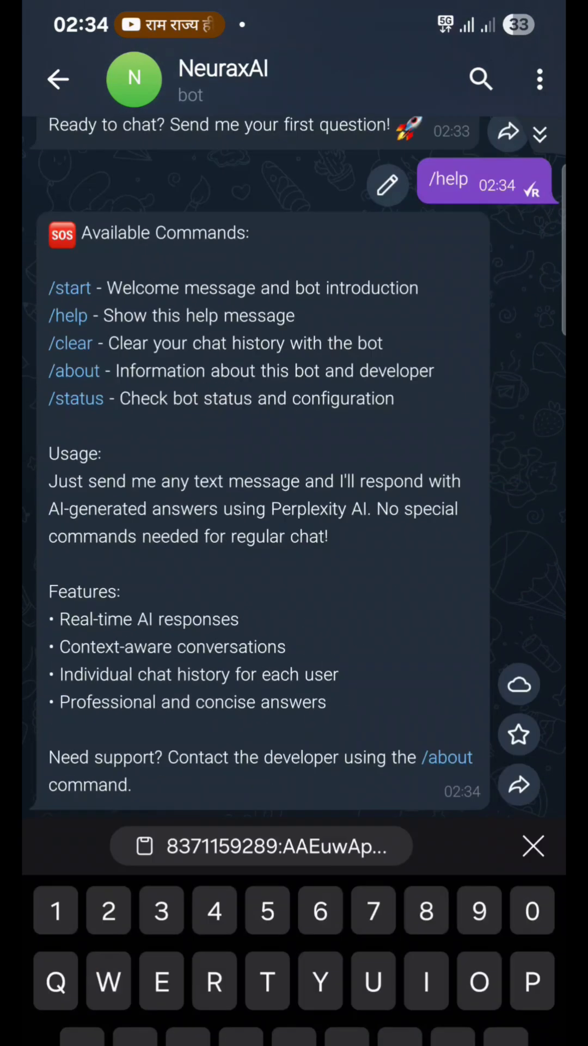
pyautogui.write('Who is the')
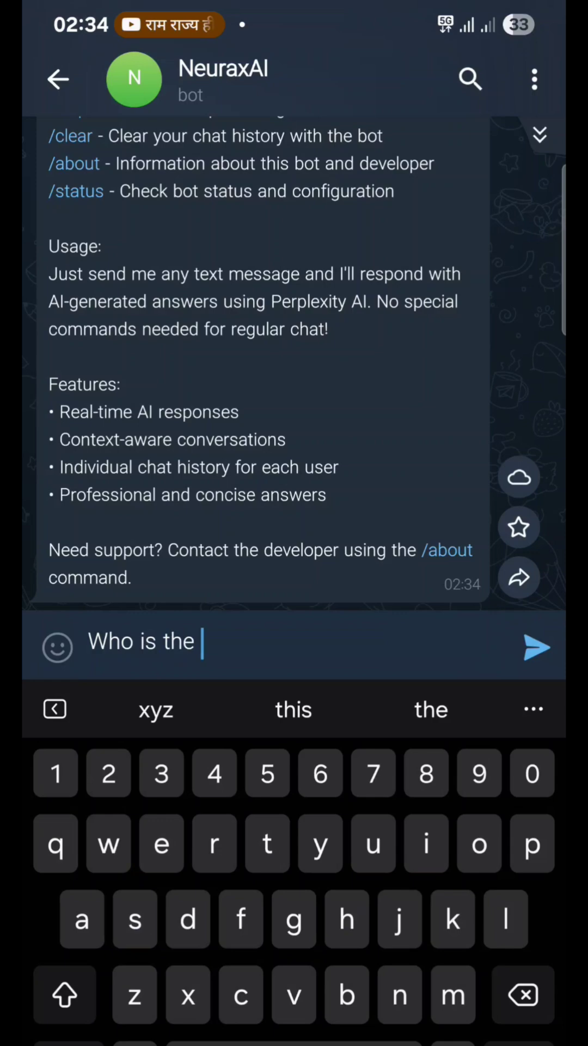
pyautogui.write('founder of signal ?')
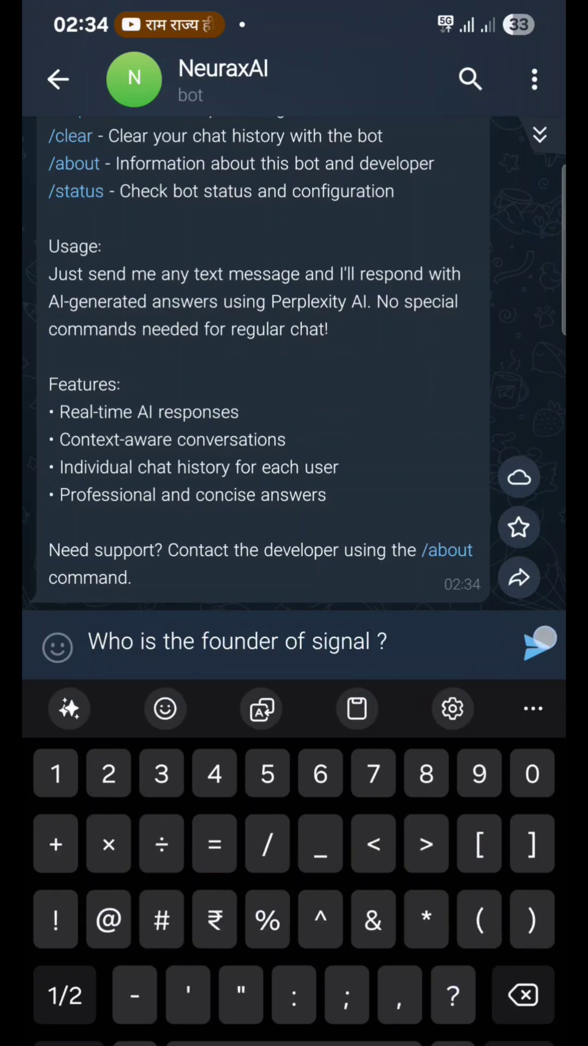
pyautogui.click(541, 642)
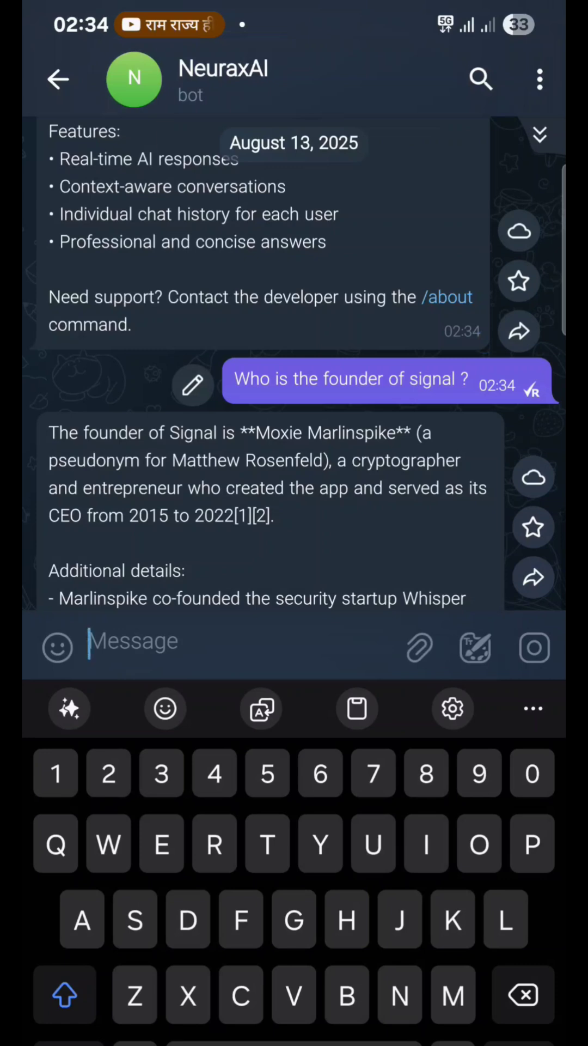
pyautogui.scroll(3)
pyautogui.write('Create a python program to identify hash')
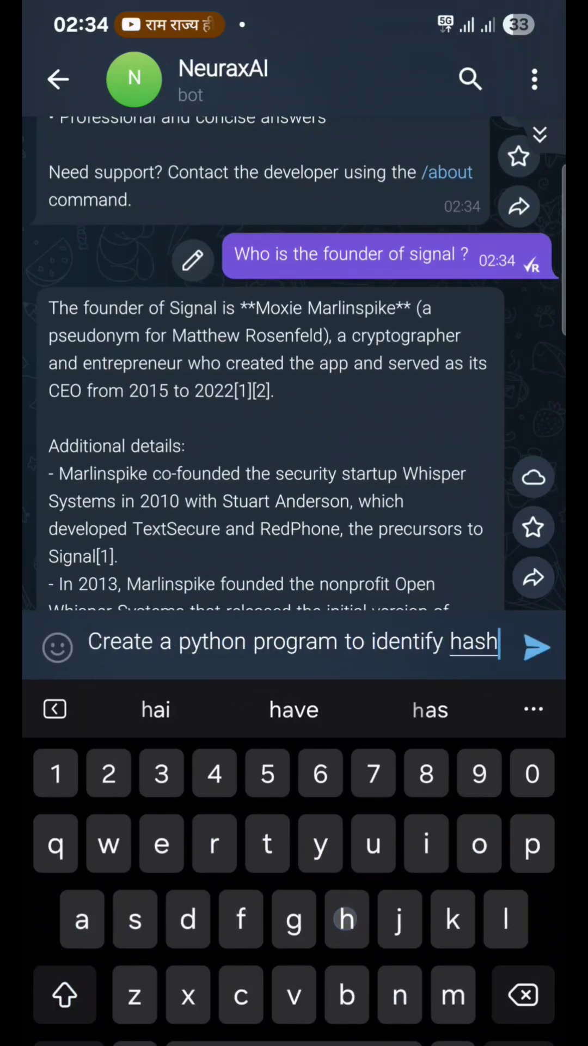
# Send the hash-identifier request and review the bot's Python hash-detection code
pyautogui.click(537, 646)
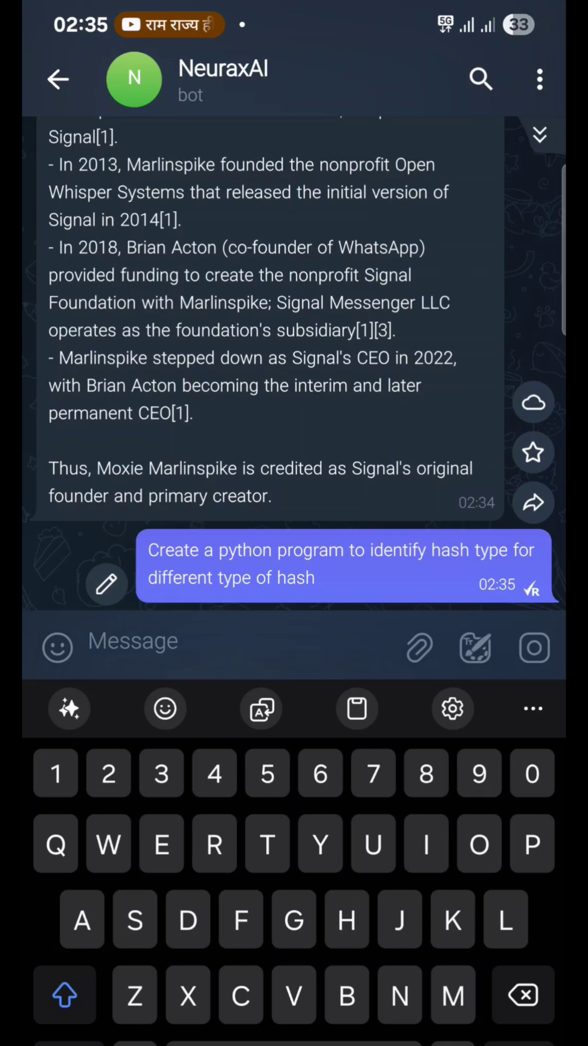
pyautogui.scroll(-3)
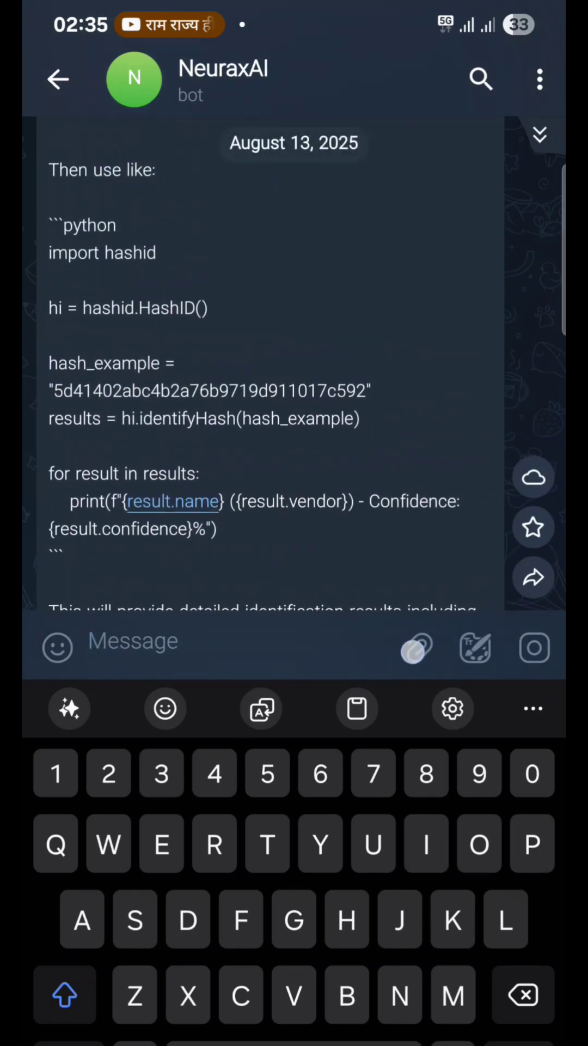
pyautogui.scroll(3)
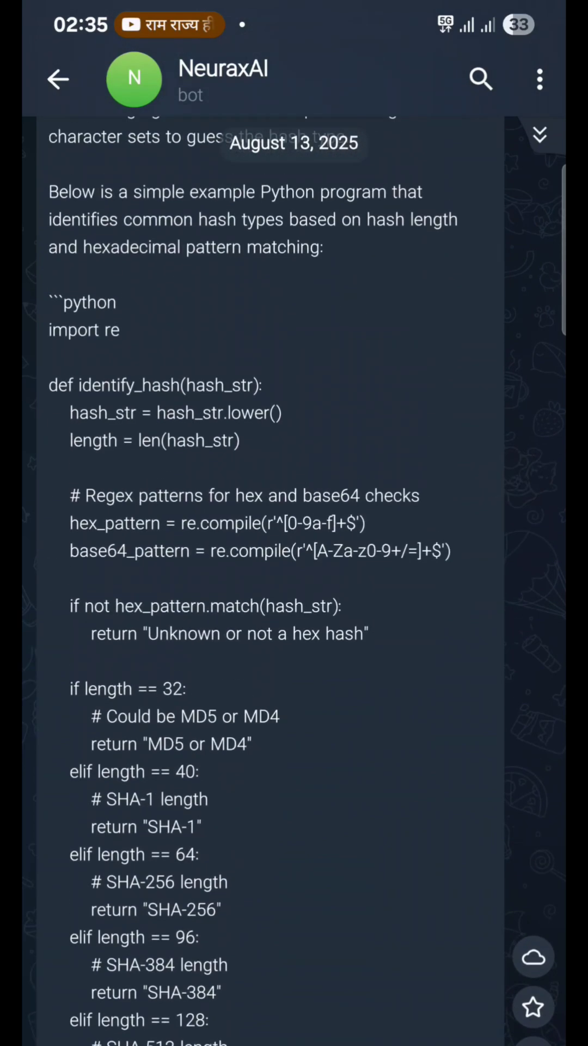